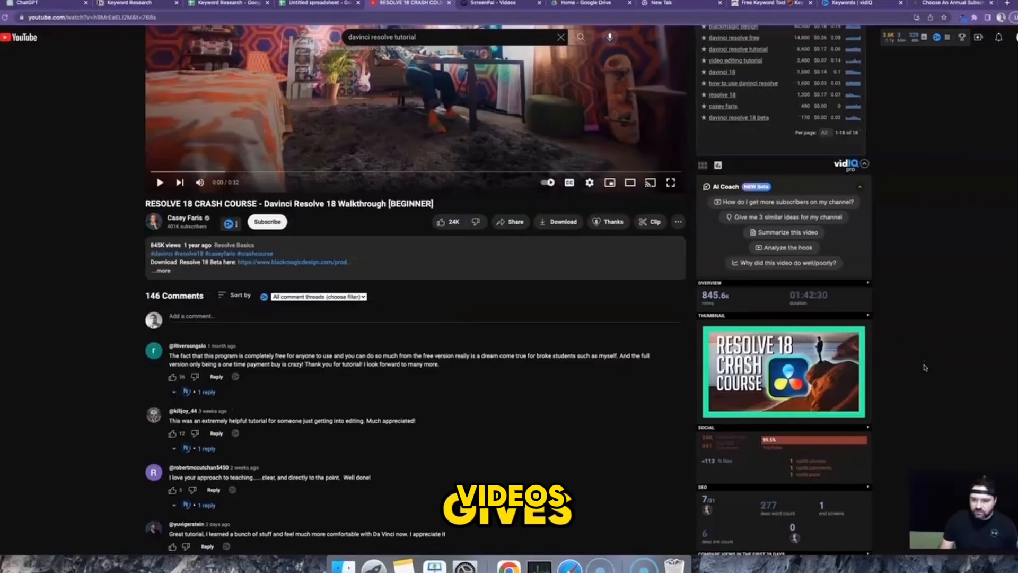
# - Import IMG_2846.MOV into TimeBolt so its waveform and silences are analyzed
pyautogui.click(201, 17)
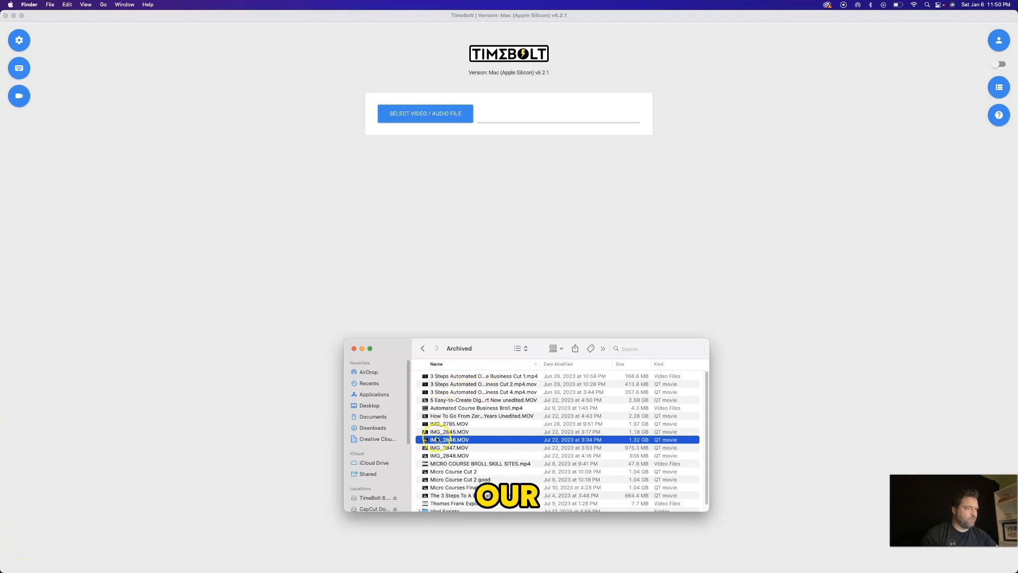
pyautogui.moveTo(450, 439); pyautogui.dragTo(468, 113)
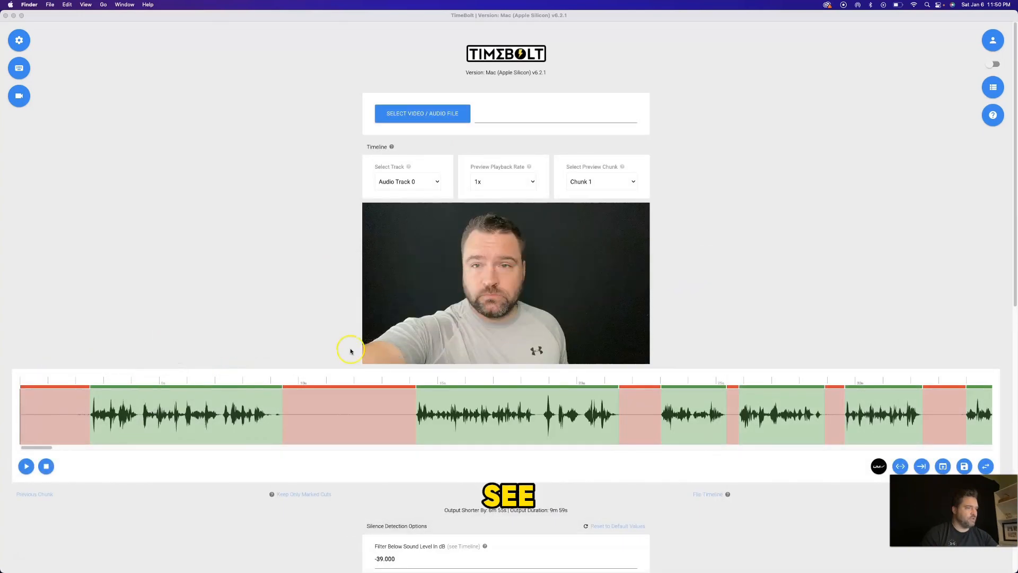
pyautogui.moveTo(135, 253)
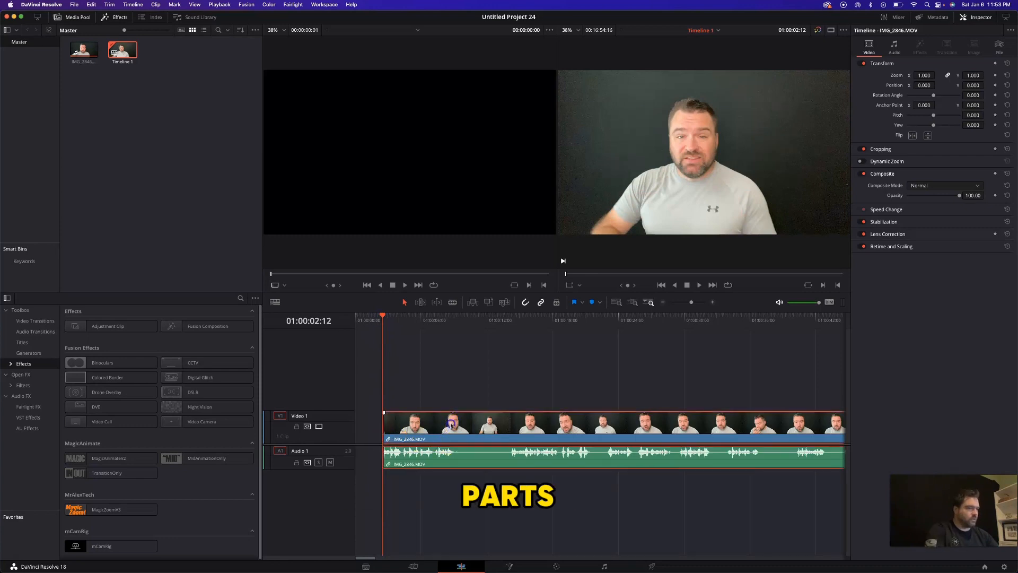
# - Cut the IMG_2846.MOV clip on Video 1 near the start with the Blade tool
pyautogui.click(426, 318)
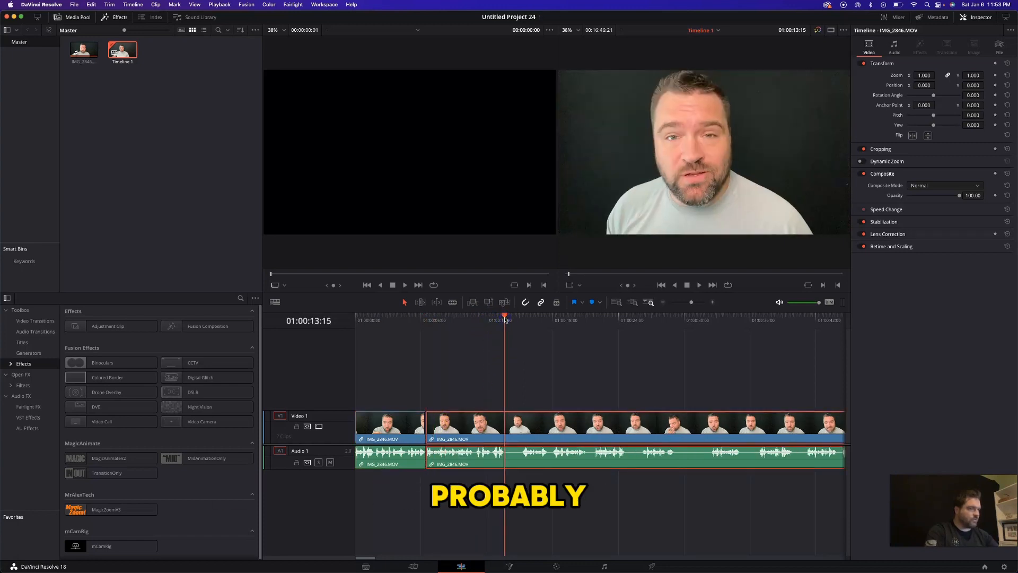
pyautogui.click(464, 425)
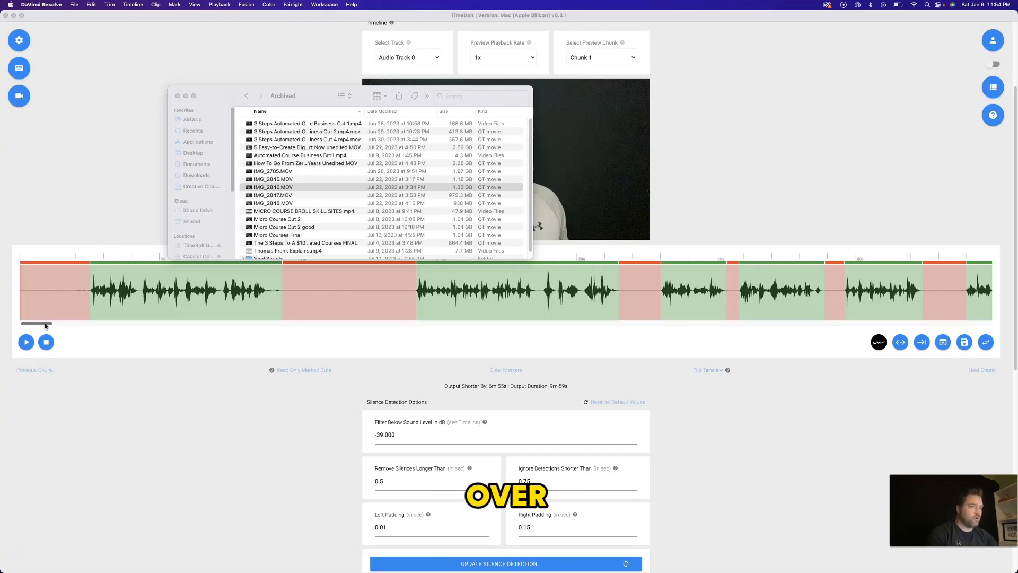
# - Scroll down to the Silence Detection and Rendering Options sections
pyautogui.scroll(-3)
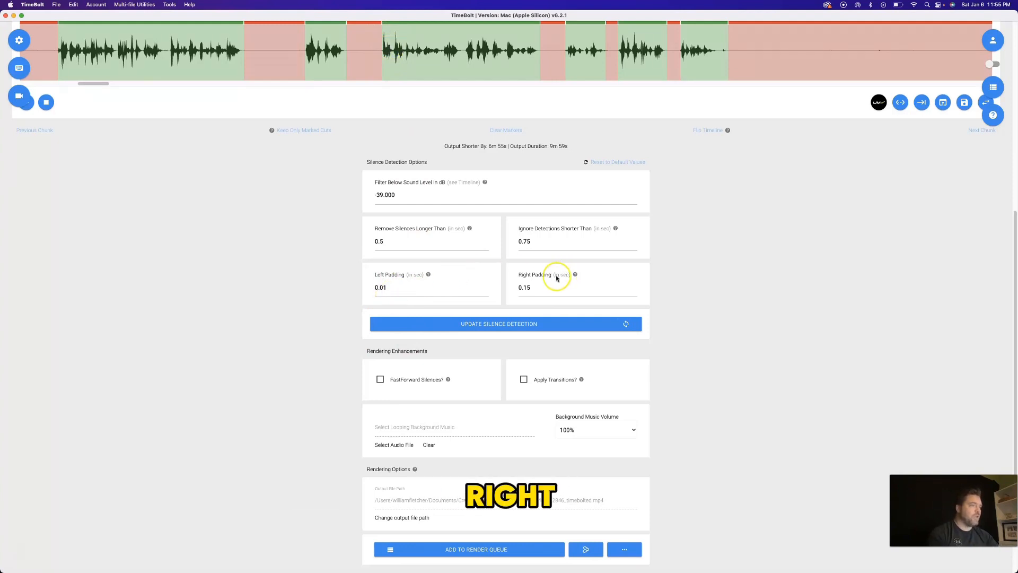
pyautogui.moveTo(553, 284)
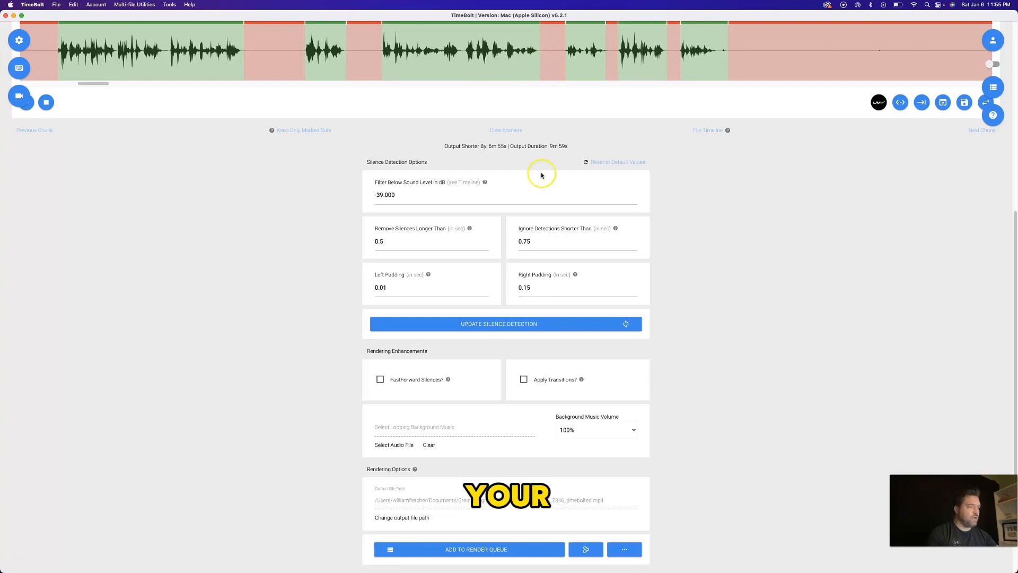
pyautogui.moveTo(718, 80)
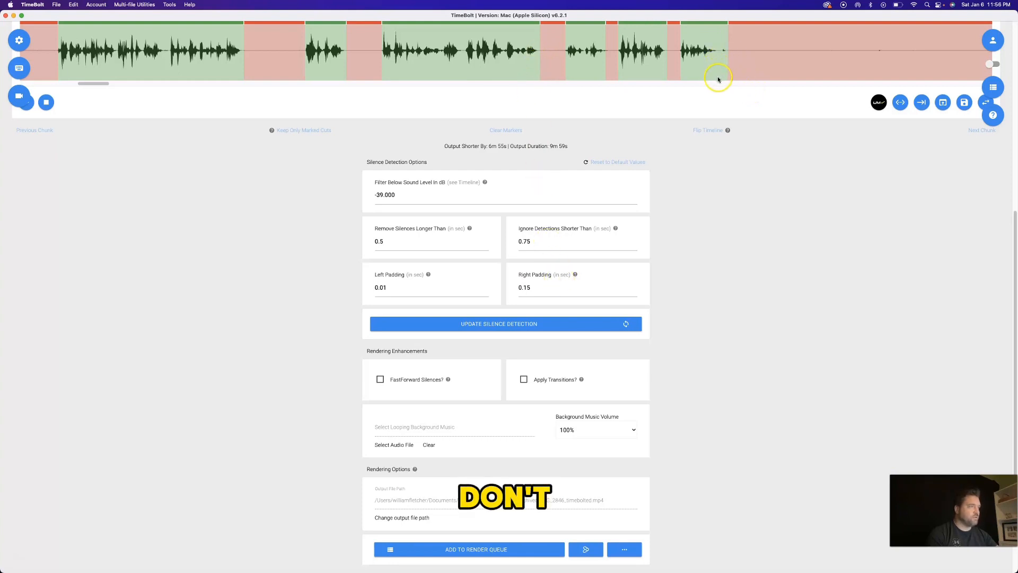
pyautogui.moveTo(725, 57)
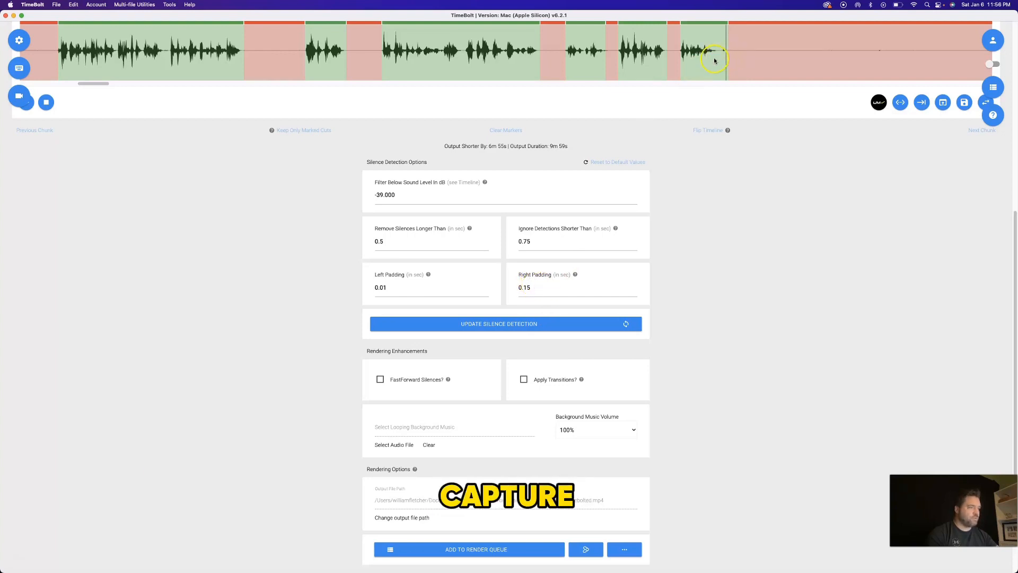
pyautogui.moveTo(699, 310)
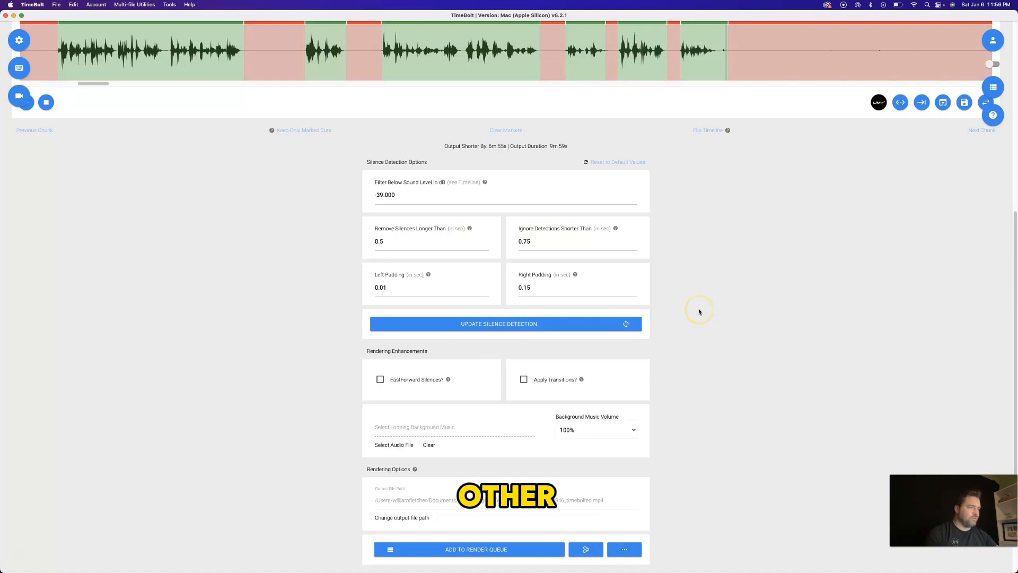
# - Set the Preview Playback Rate to 1.5x
pyautogui.scroll(-3)
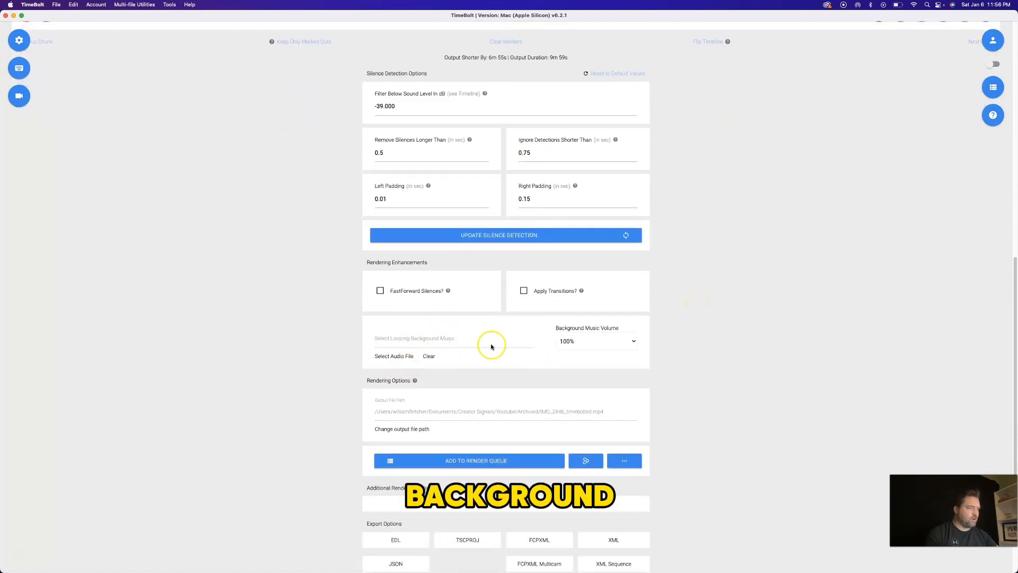
pyautogui.scroll(-3)
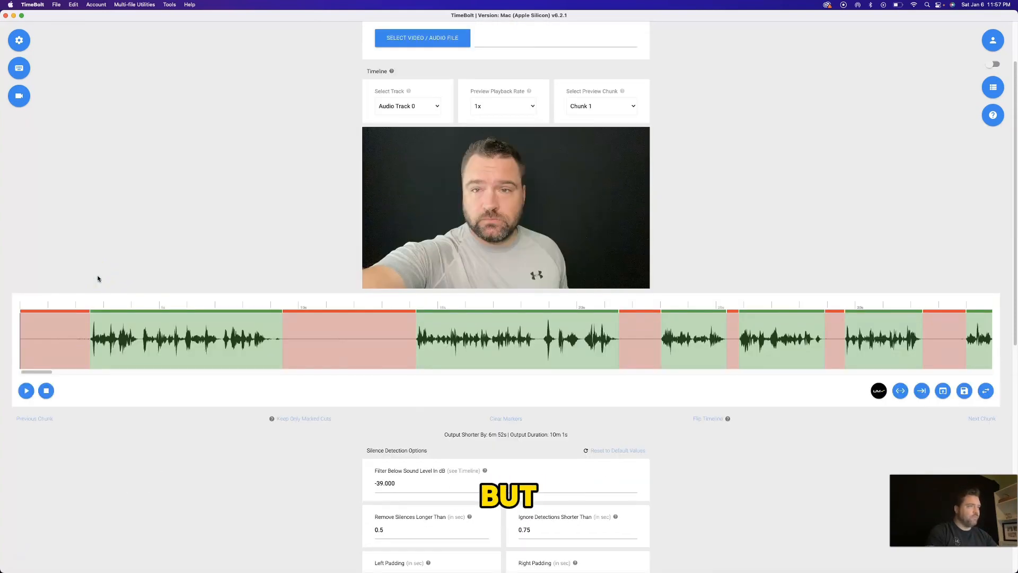
pyautogui.moveTo(525, 133)
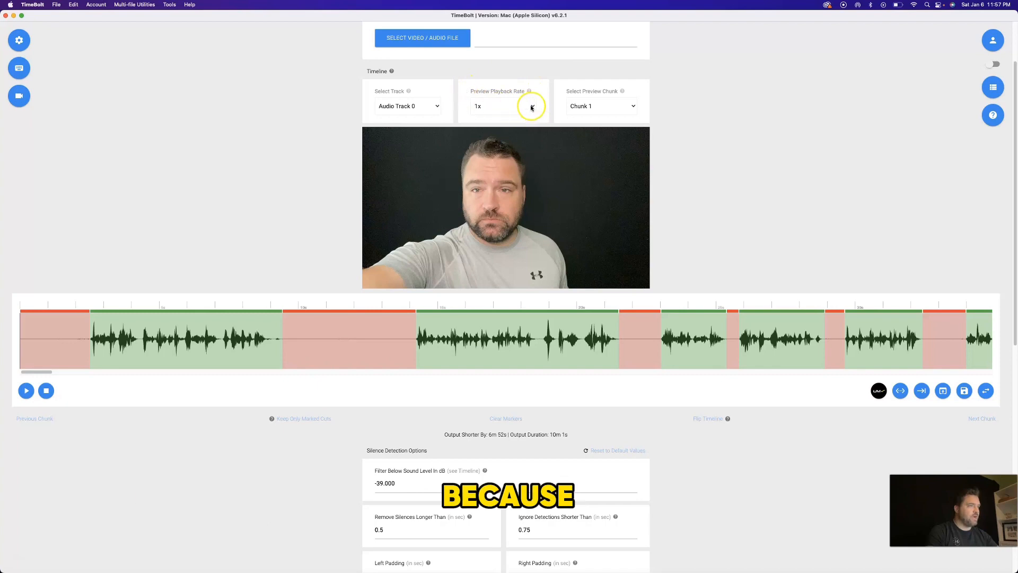
pyautogui.click(502, 106)
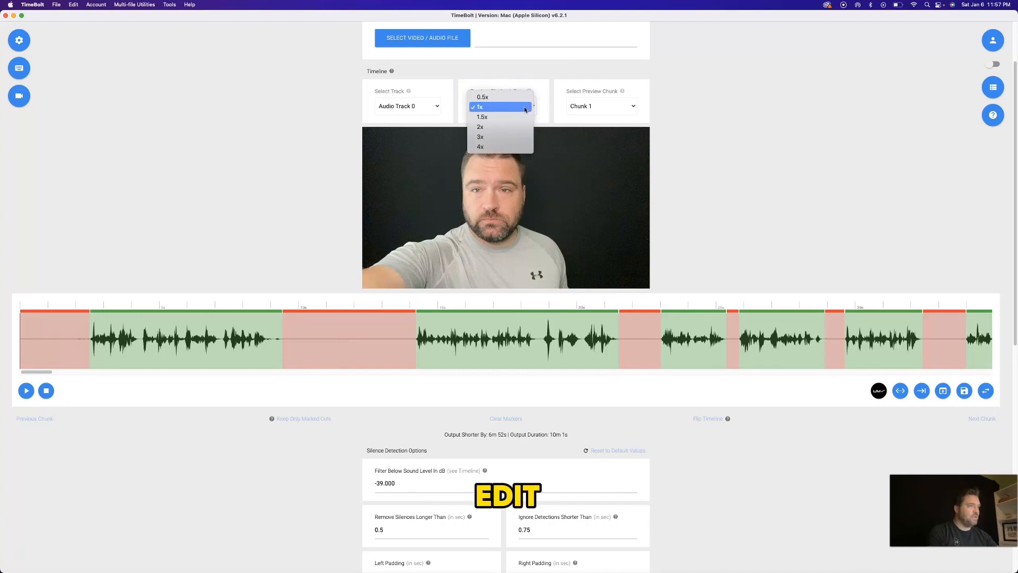
pyautogui.moveTo(481, 117)
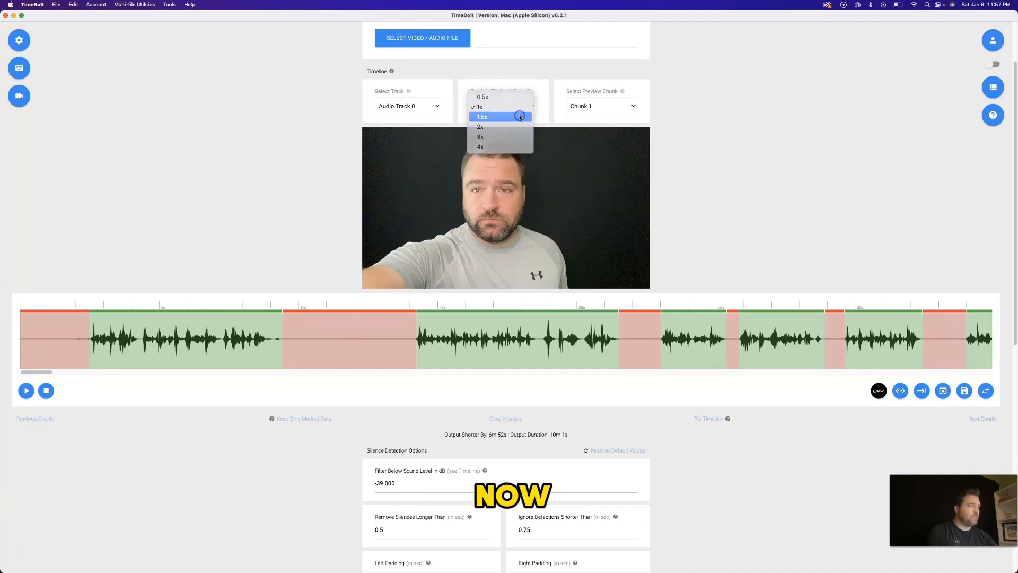
pyautogui.click(481, 117)
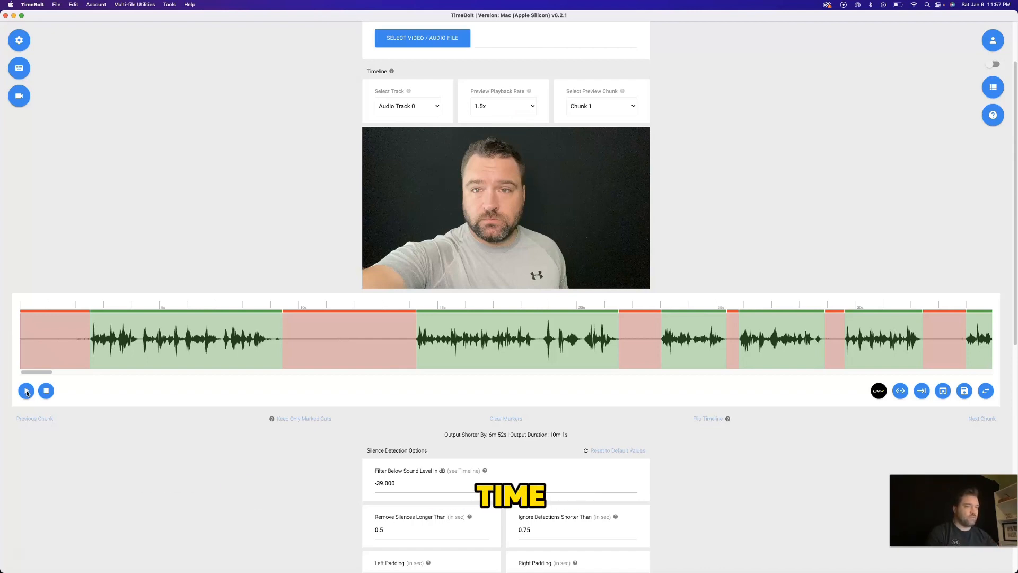
pyautogui.click(26, 390)
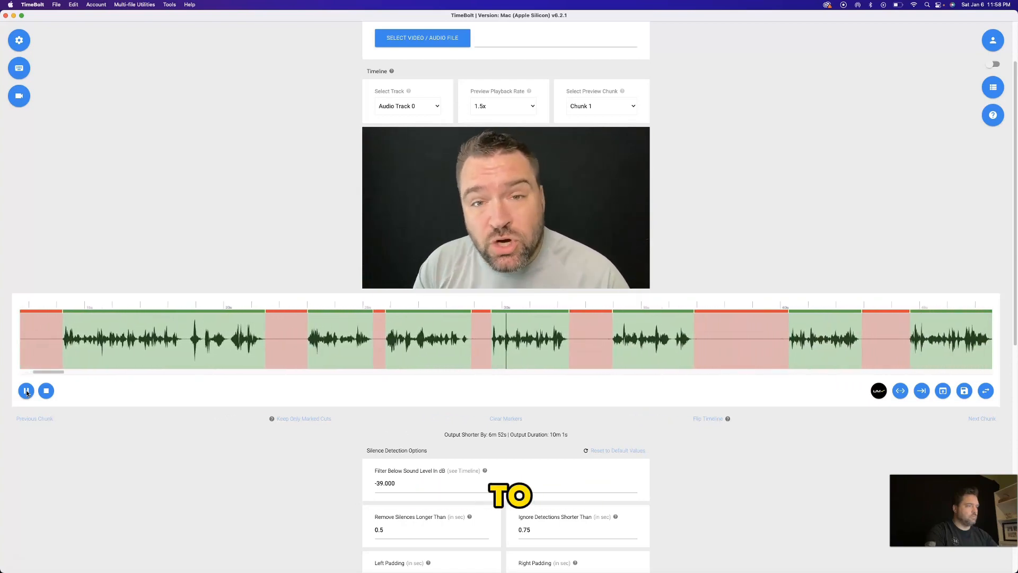
pyautogui.click(25, 390)
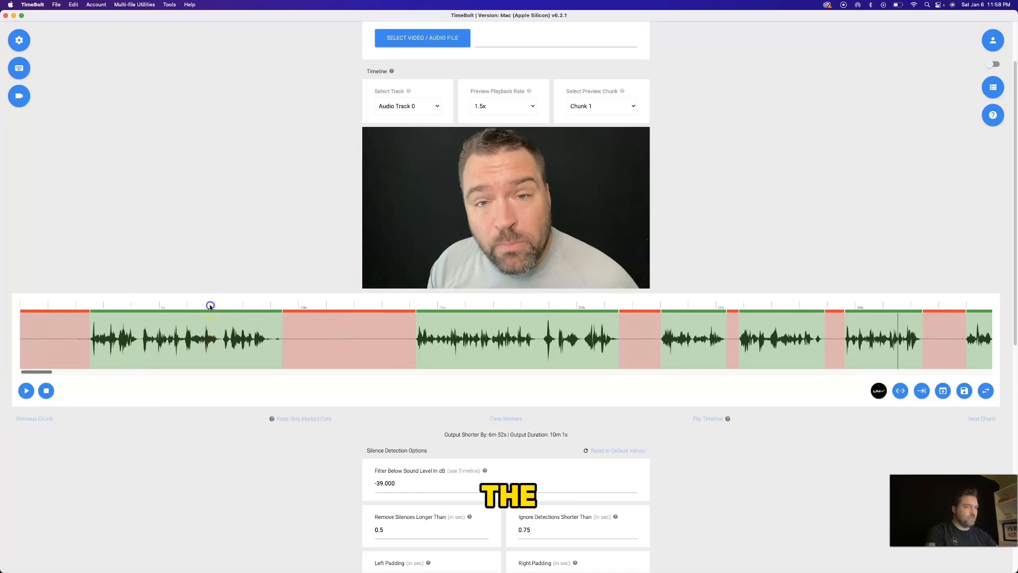
pyautogui.click(25, 390)
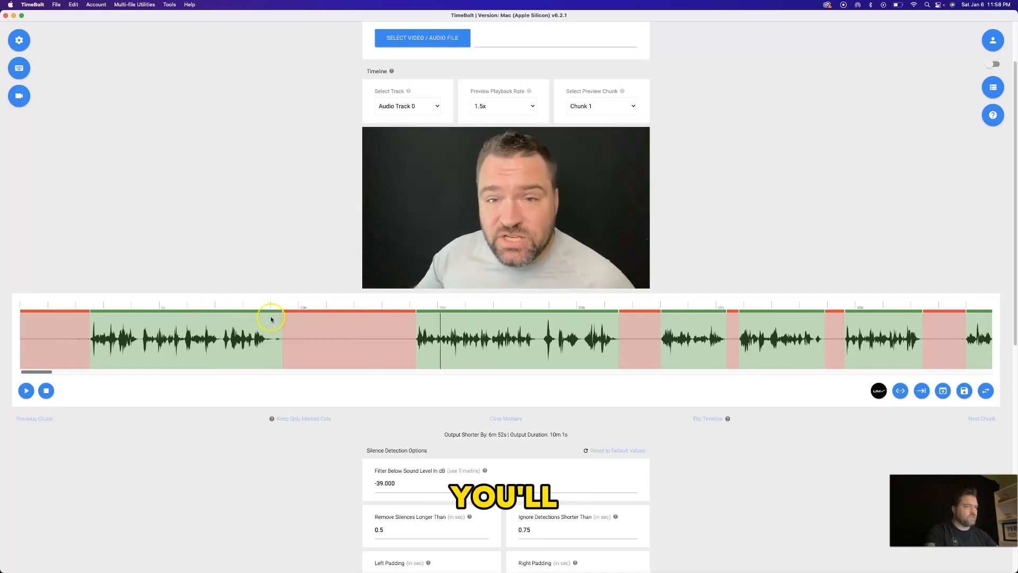
pyautogui.moveTo(281, 340)
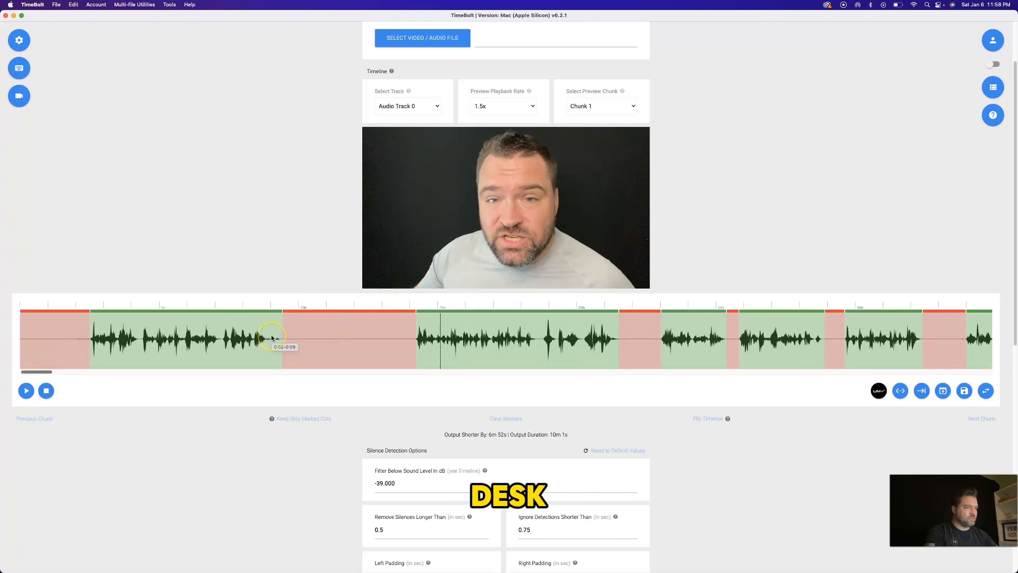
pyautogui.moveTo(268, 322)
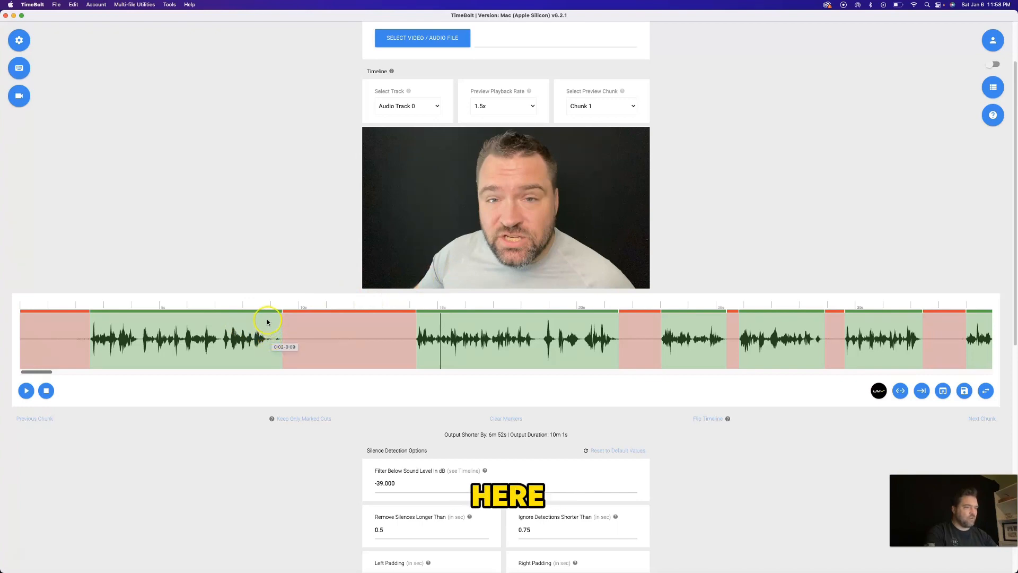
pyautogui.click(268, 321)
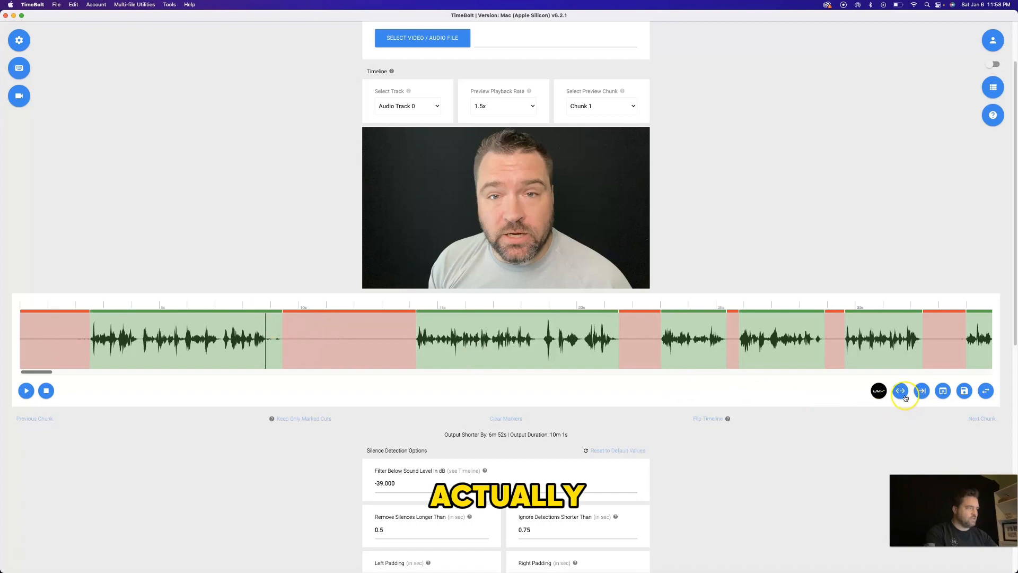
pyautogui.moveTo(901, 390)
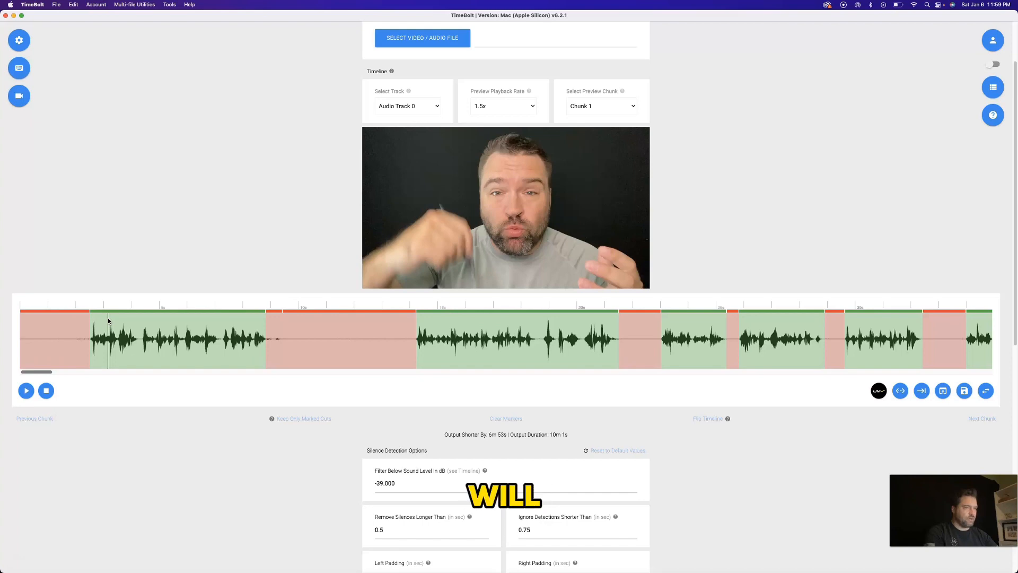
pyautogui.click(25, 390)
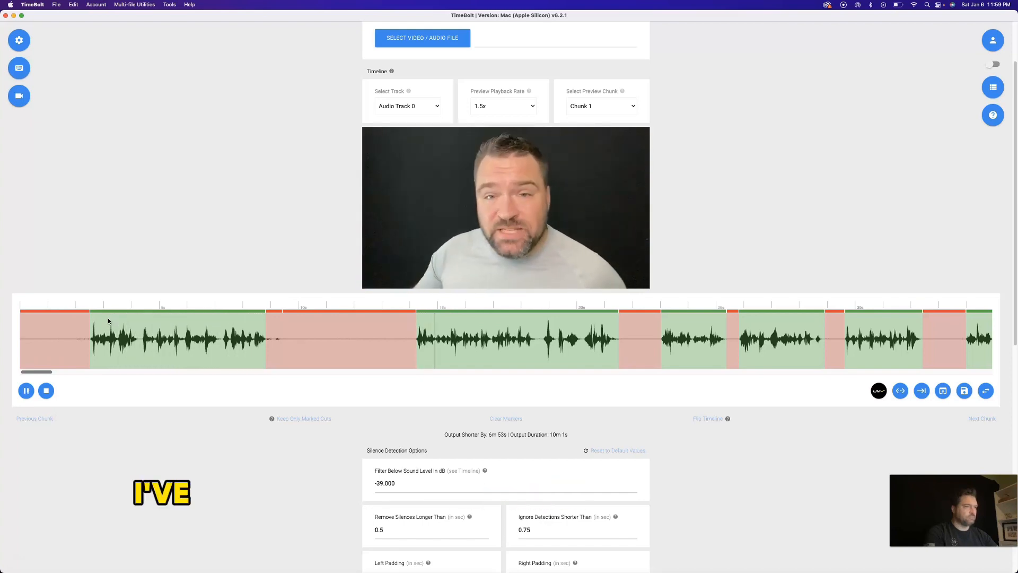
pyautogui.click(26, 390)
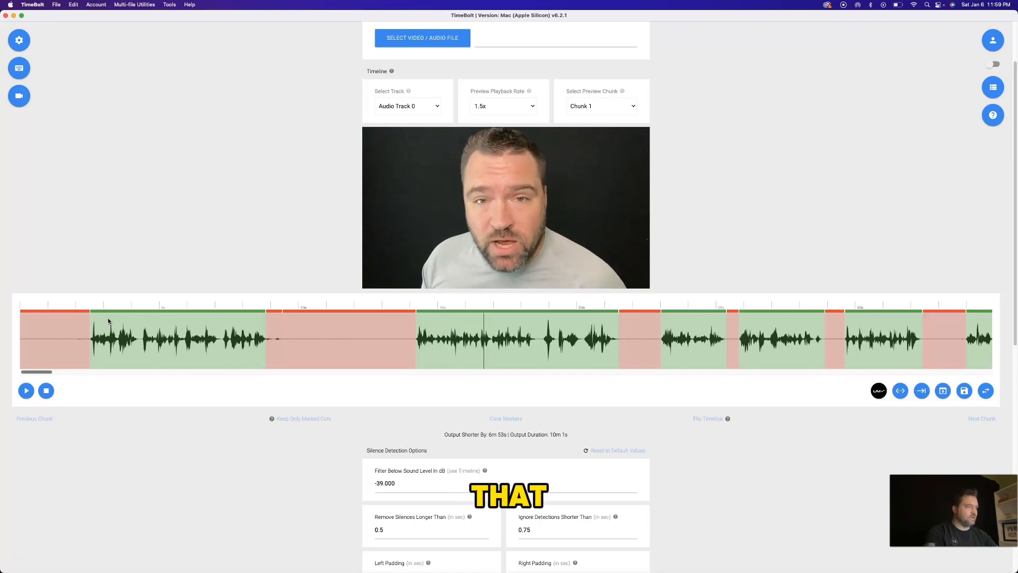
pyautogui.click(25, 390)
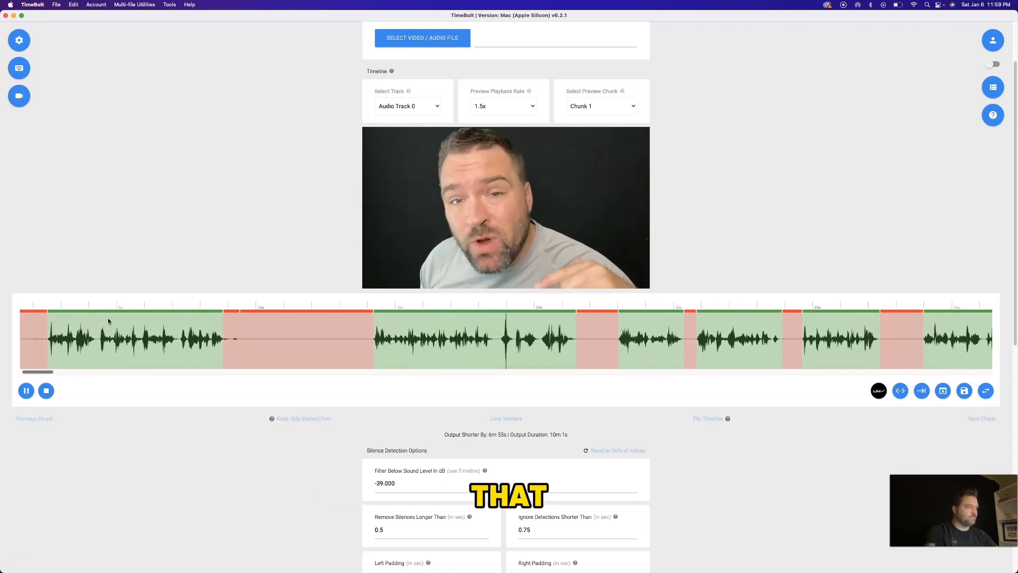
pyautogui.click(25, 390)
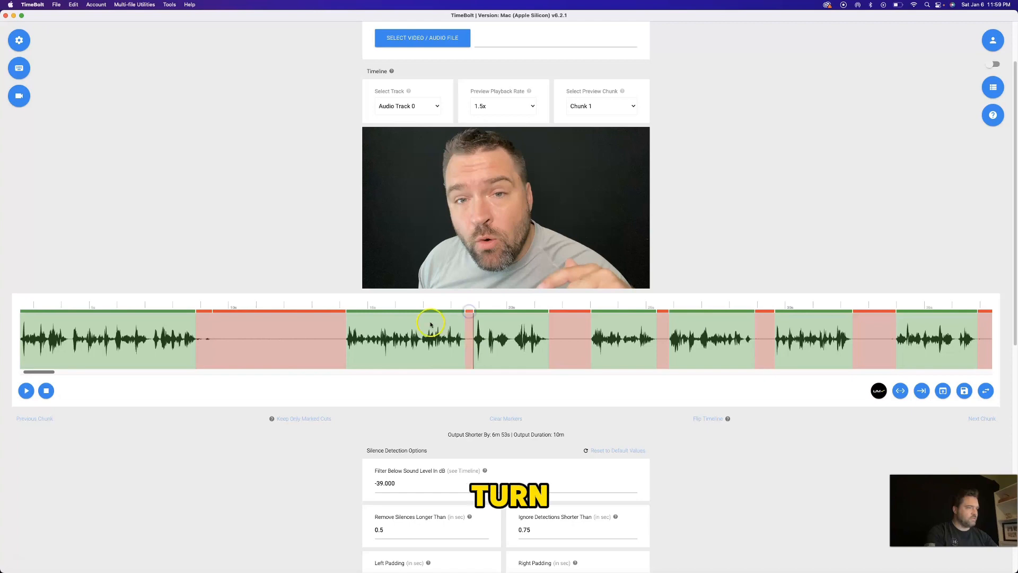
pyautogui.click(26, 391)
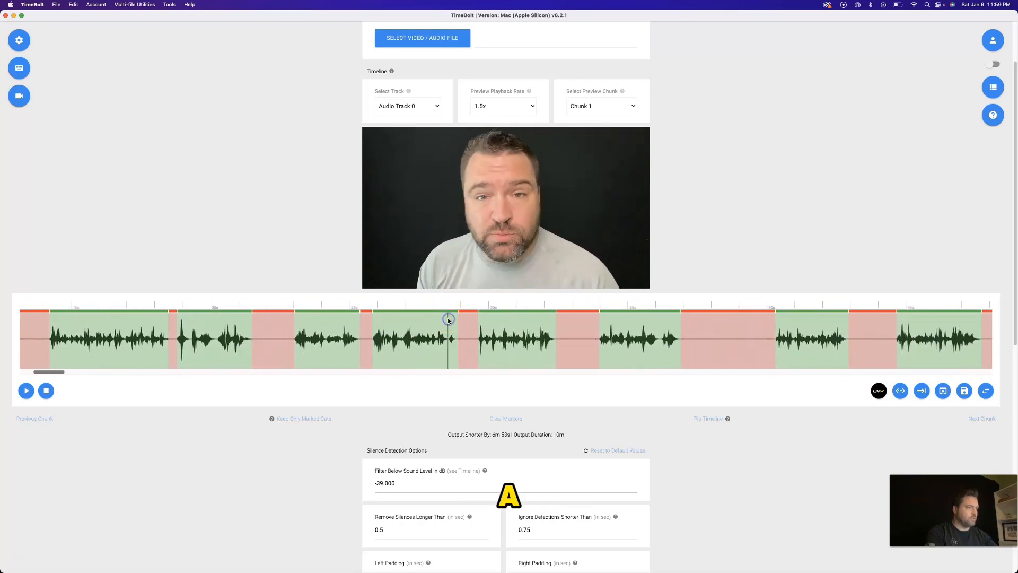
pyautogui.click(25, 391)
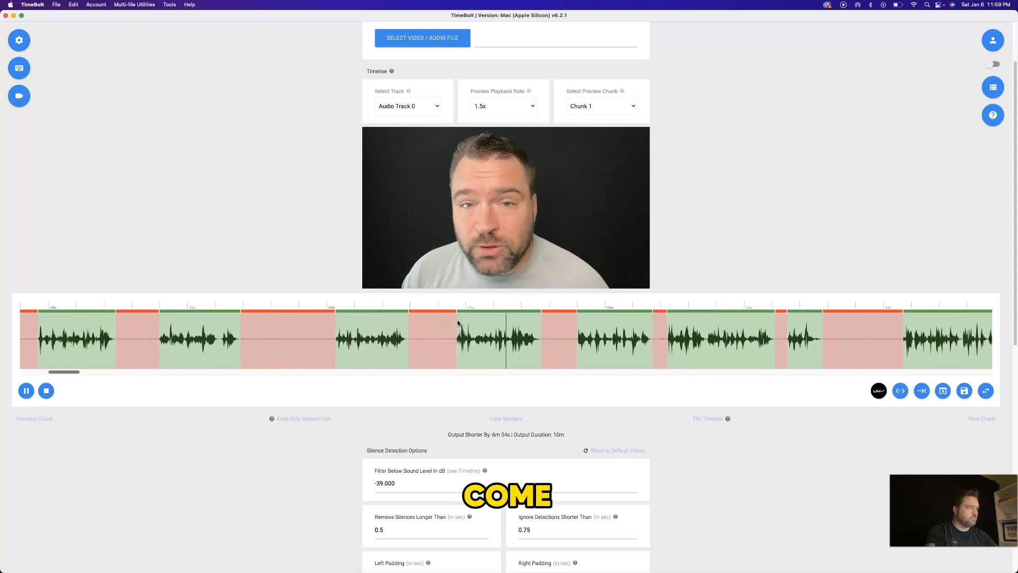
pyautogui.click(26, 390)
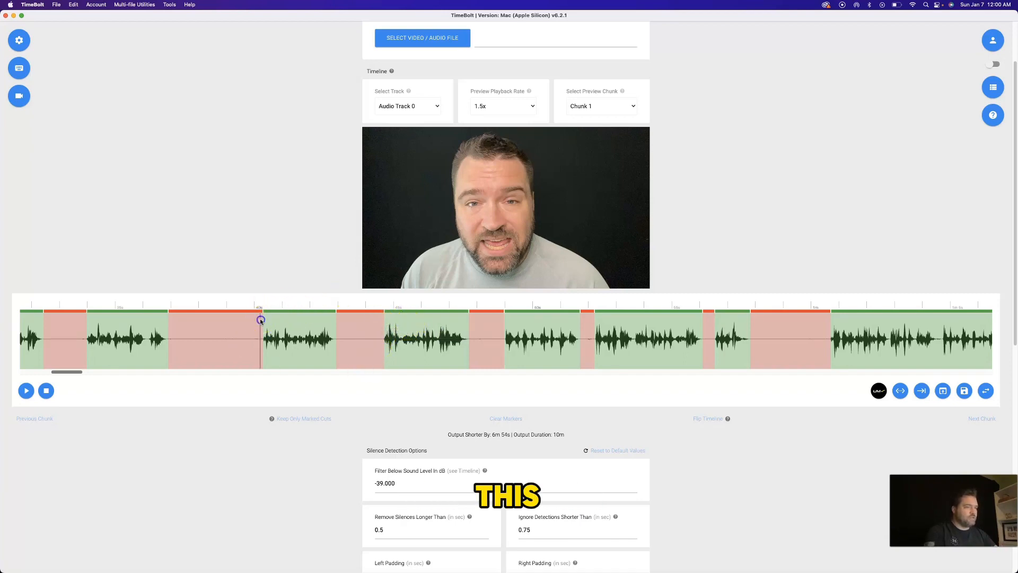
# - Preview kept clips and check the 125% and 150% centred punch-in zooms
pyautogui.click(25, 390)
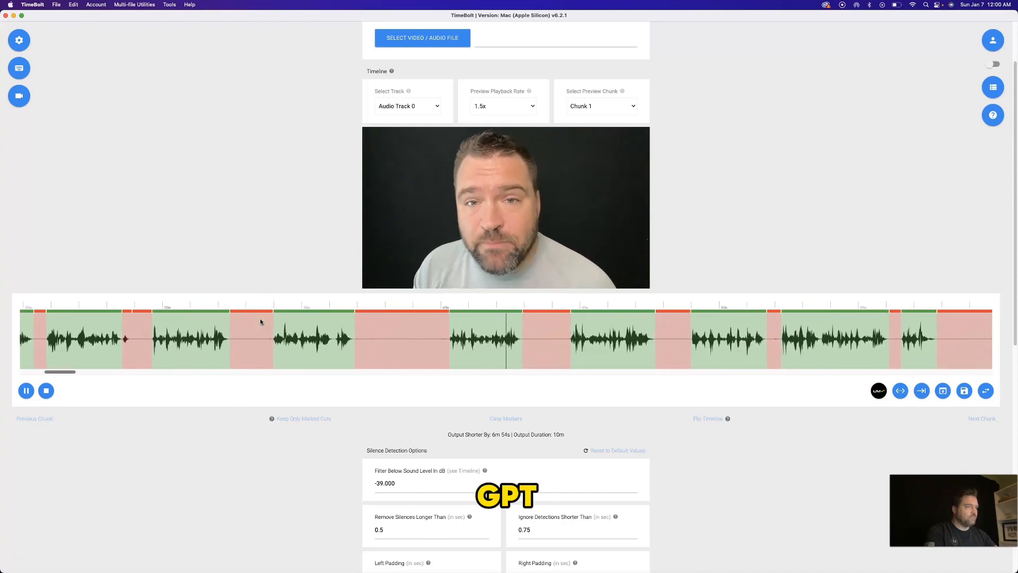
pyautogui.click(25, 391)
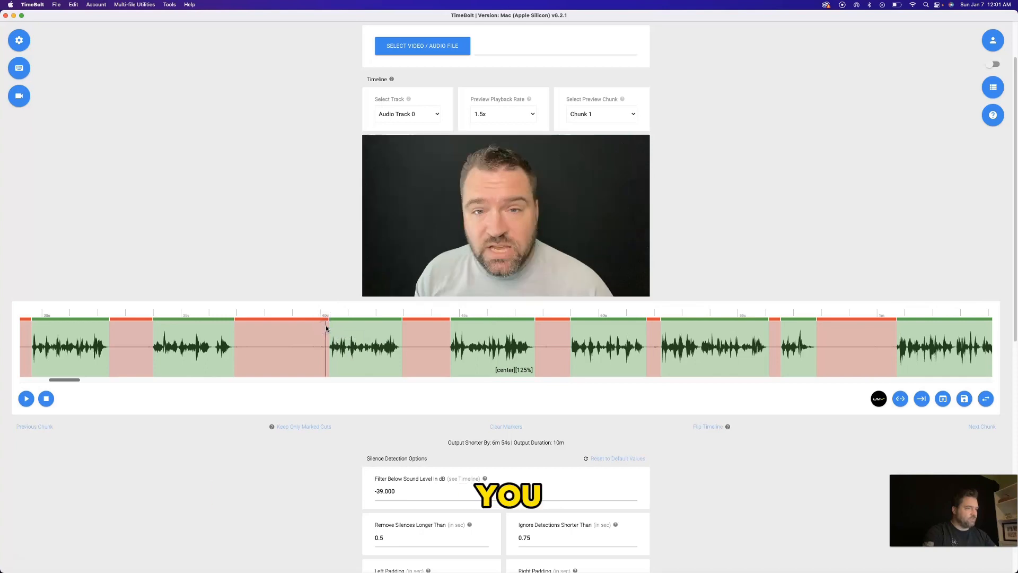
pyautogui.click(25, 398)
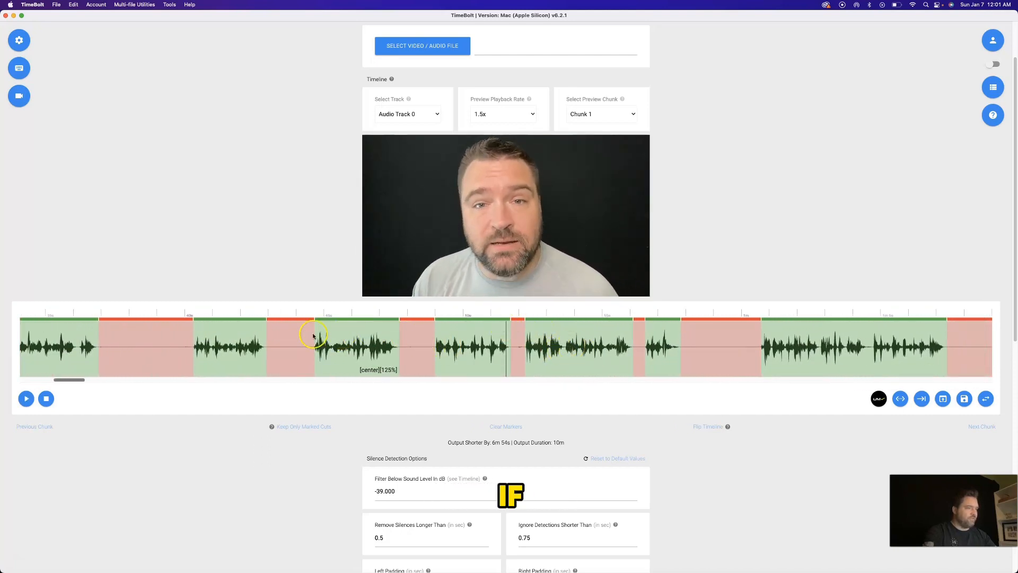
pyautogui.moveTo(435, 325)
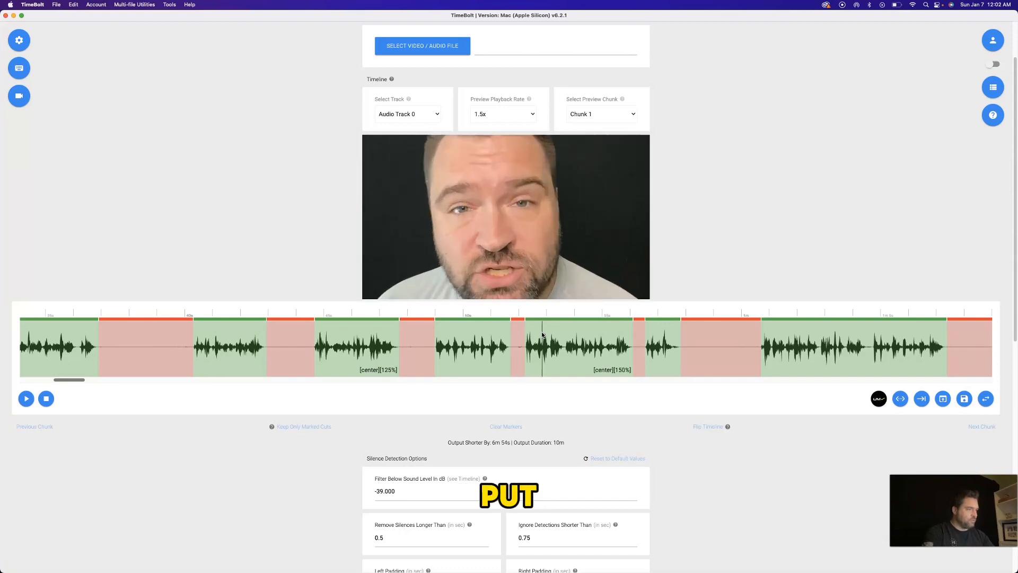
pyautogui.click(26, 397)
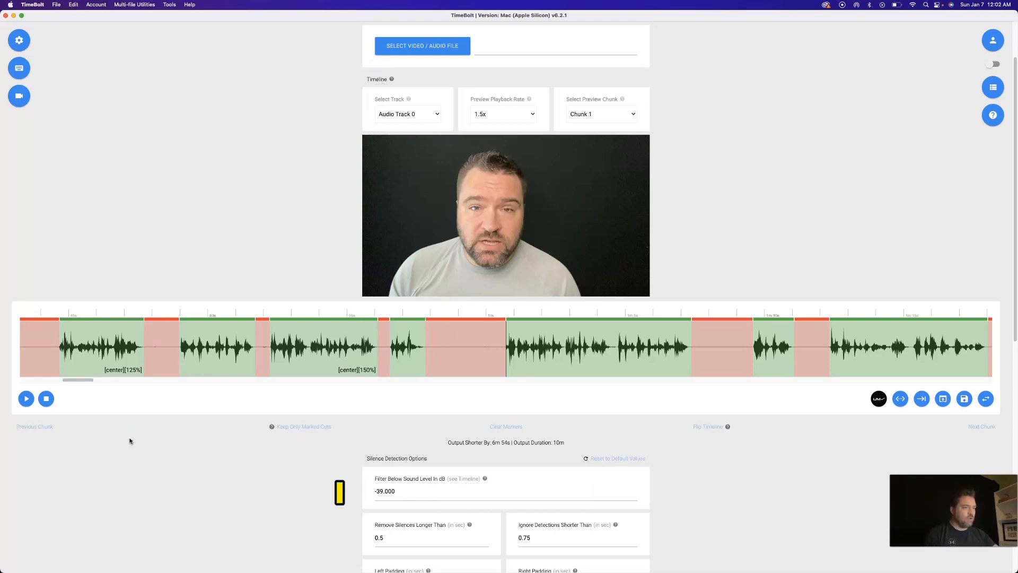
pyautogui.moveTo(499, 110)
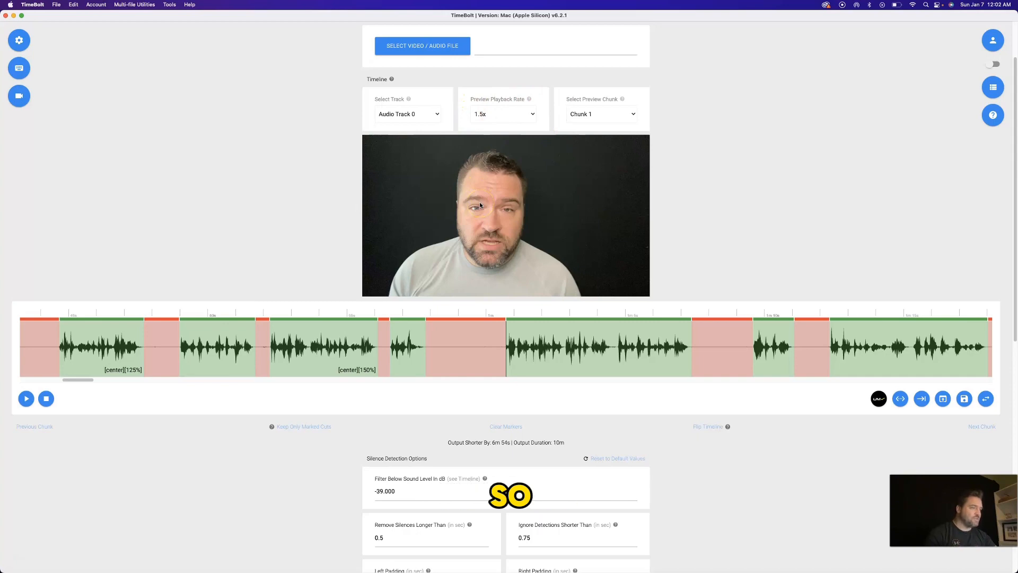
# - Scroll down to the Rendering and Export Options with output path and EDL/FCPXML/XML formats
pyautogui.scroll(-3)
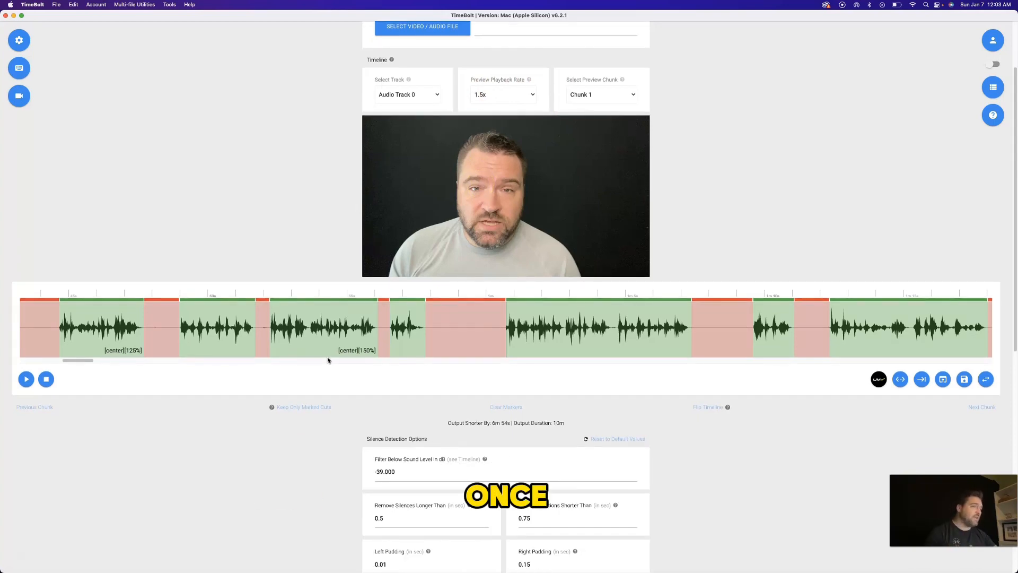
pyautogui.scroll(-3)
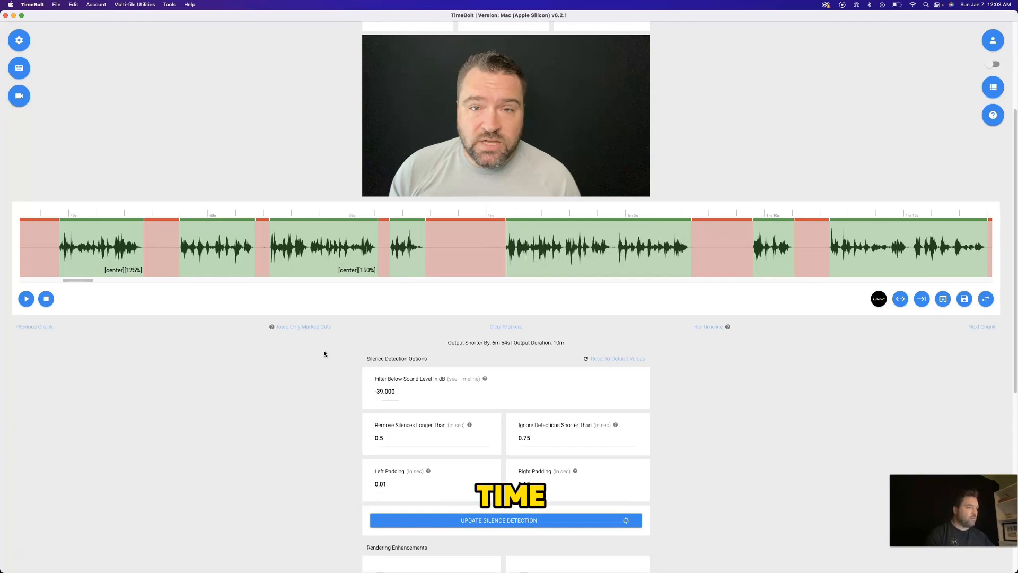
pyautogui.scroll(-3)
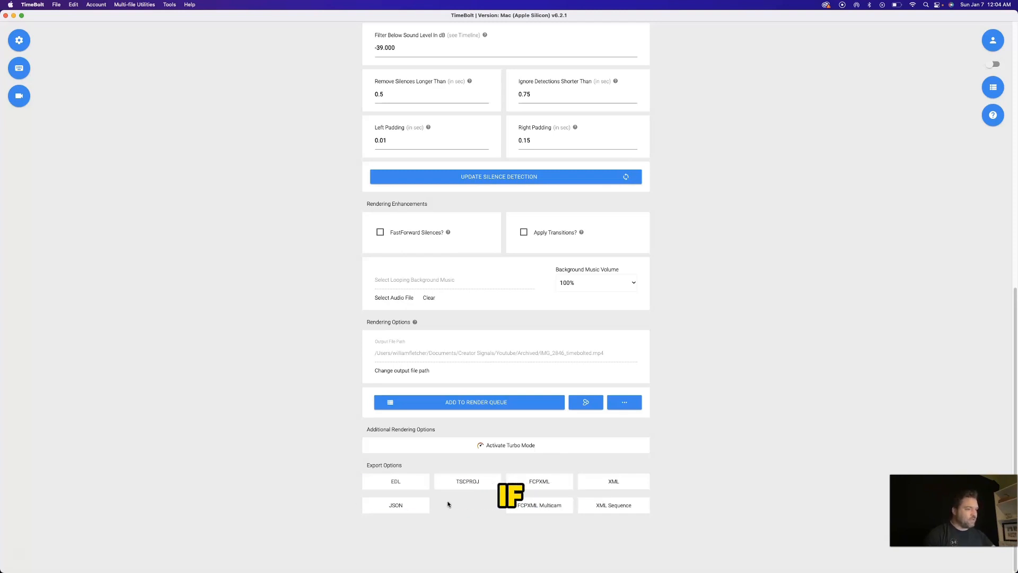
# - Activate Turbo Mode at 1.125x within 533.690 seconds and add the render to the queue
pyautogui.click(509, 444)
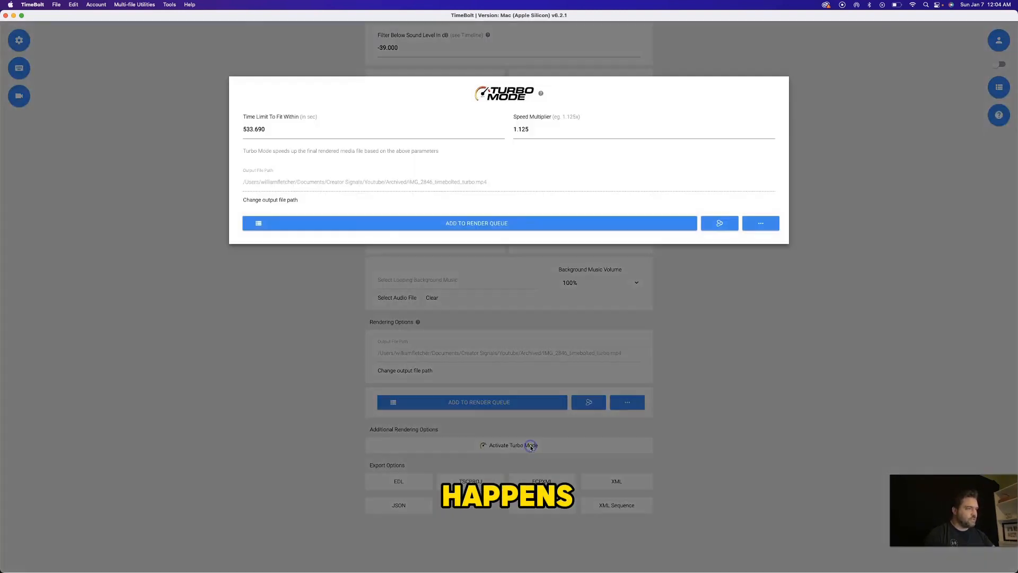
pyautogui.moveTo(576, 107)
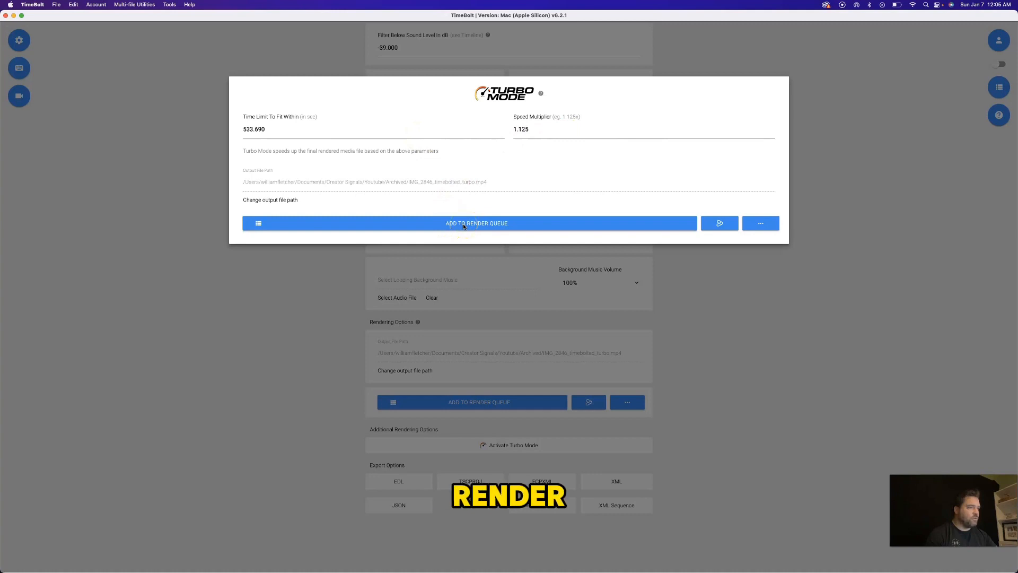
pyautogui.click(476, 223)
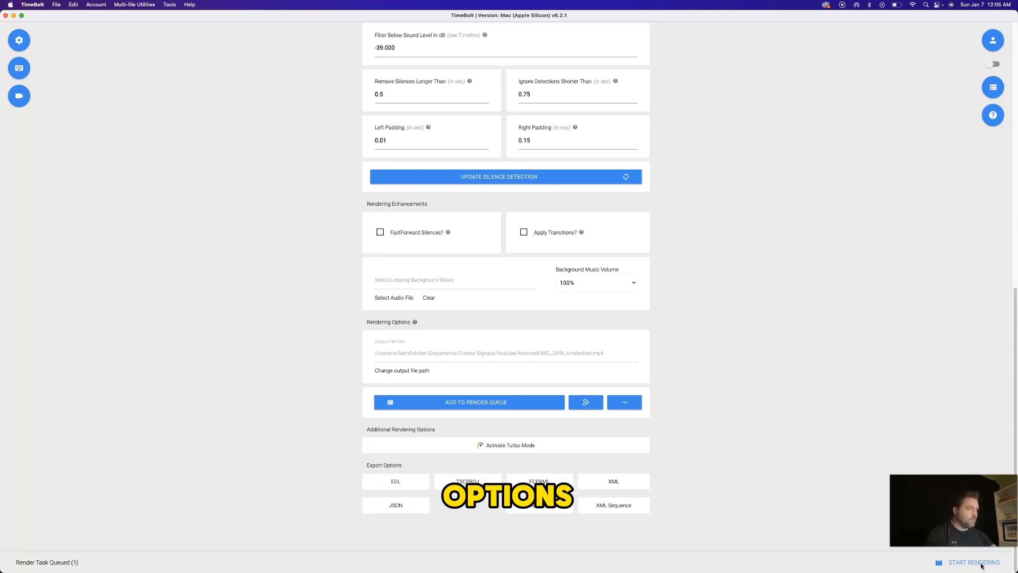
# - Return to the video preview and timeline at a later speech section
pyautogui.click(624, 402)
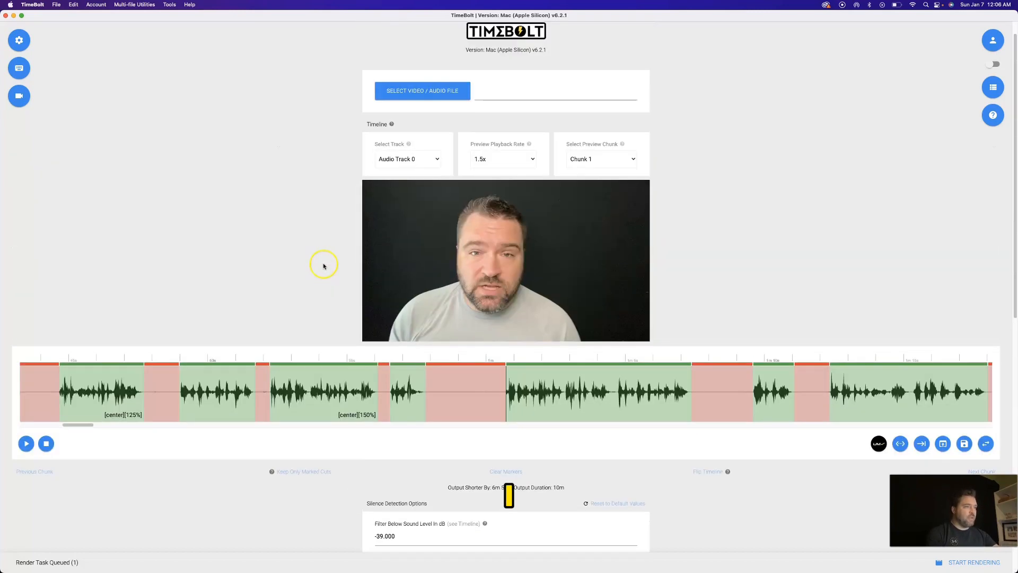
pyautogui.scroll(-3)
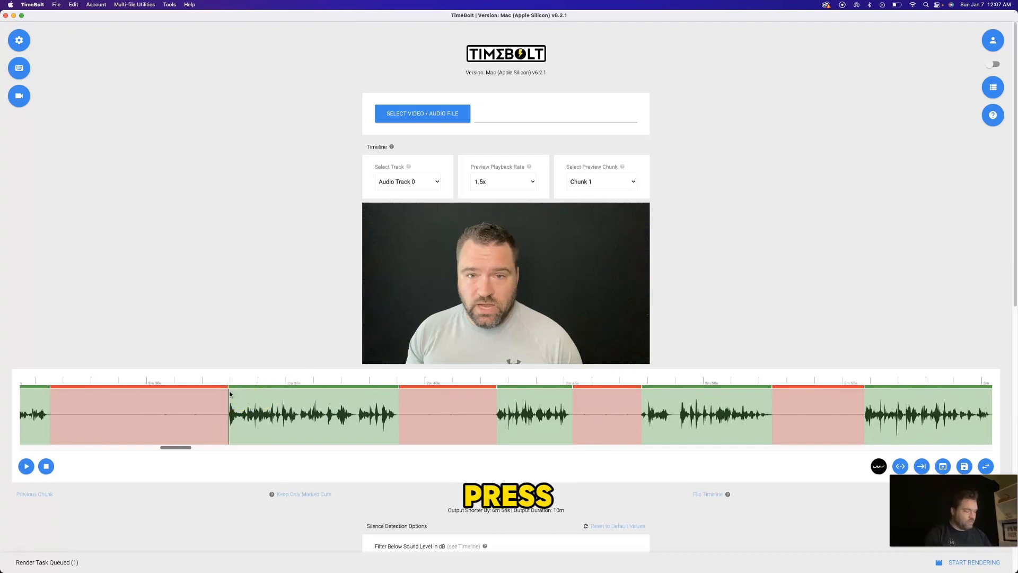
# - Mark several clips along the timeline as named chapter cuts
pyautogui.scroll(-3)
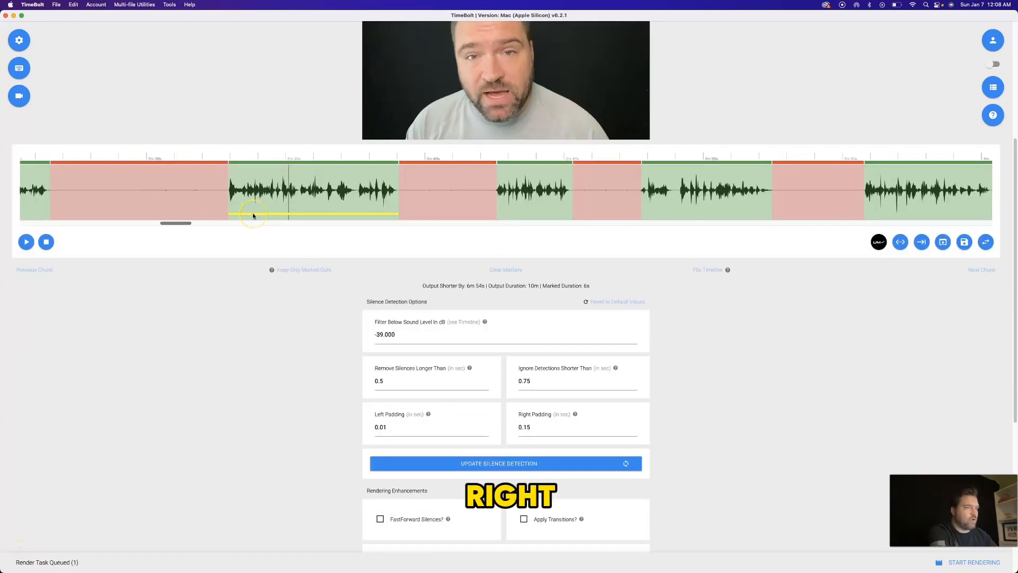
pyautogui.rightClick(252, 214)
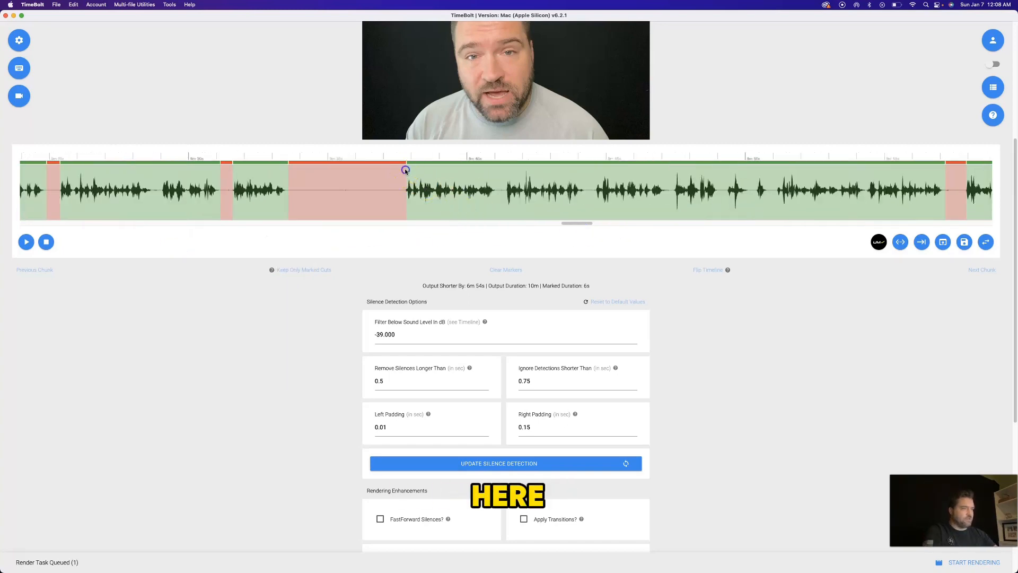
pyautogui.click(25, 242)
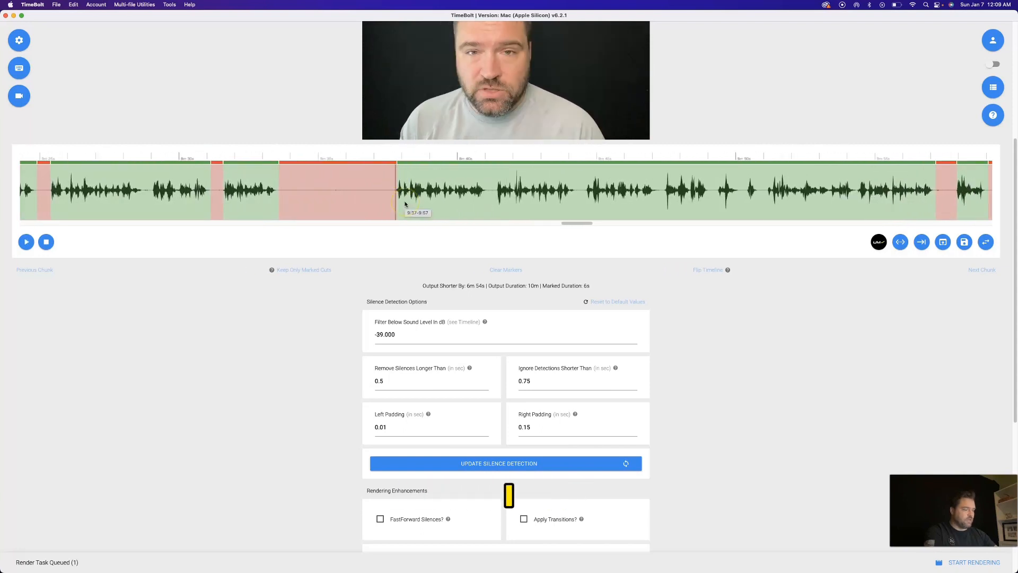
pyautogui.rightClick(404, 213)
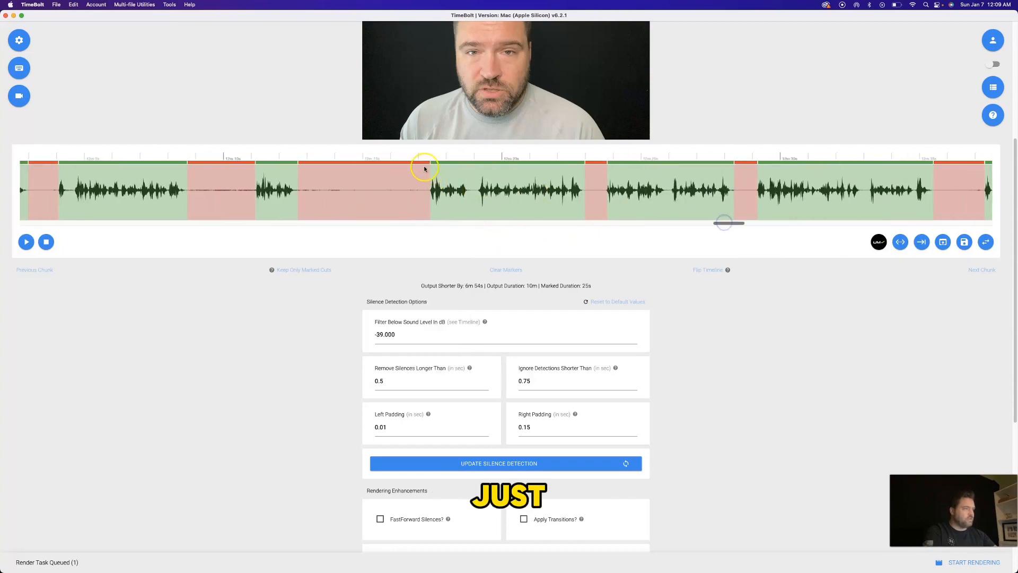
pyautogui.click(25, 242)
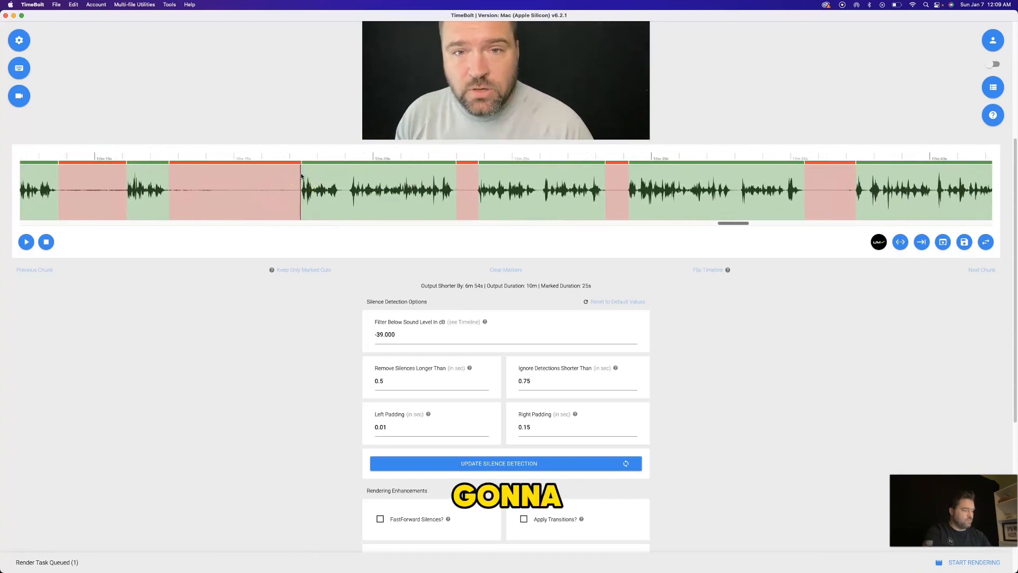
pyautogui.click(26, 242)
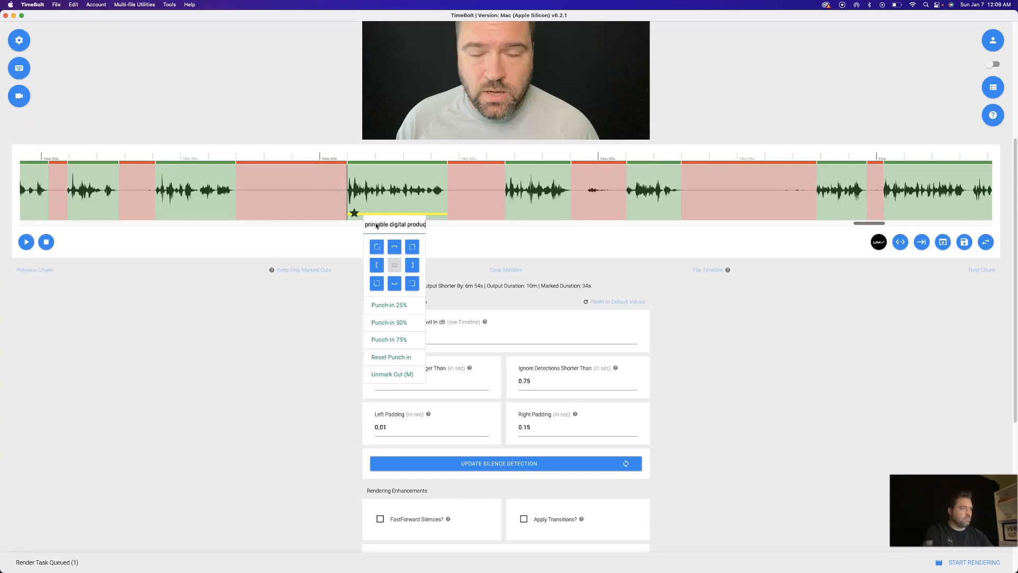
# - Download the chapters as a text file from the ... menu
pyautogui.scroll(-3)
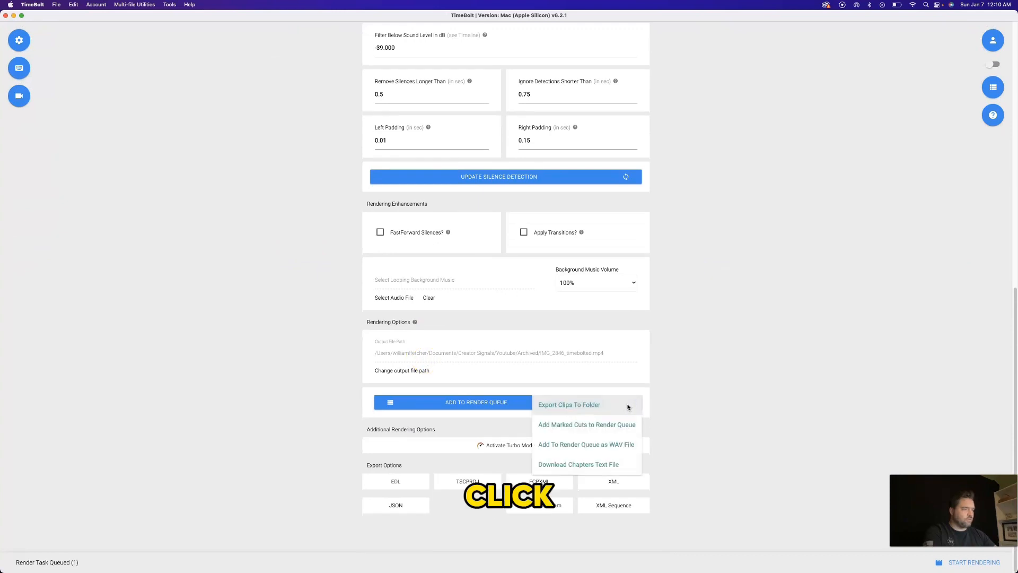
pyautogui.click(578, 463)
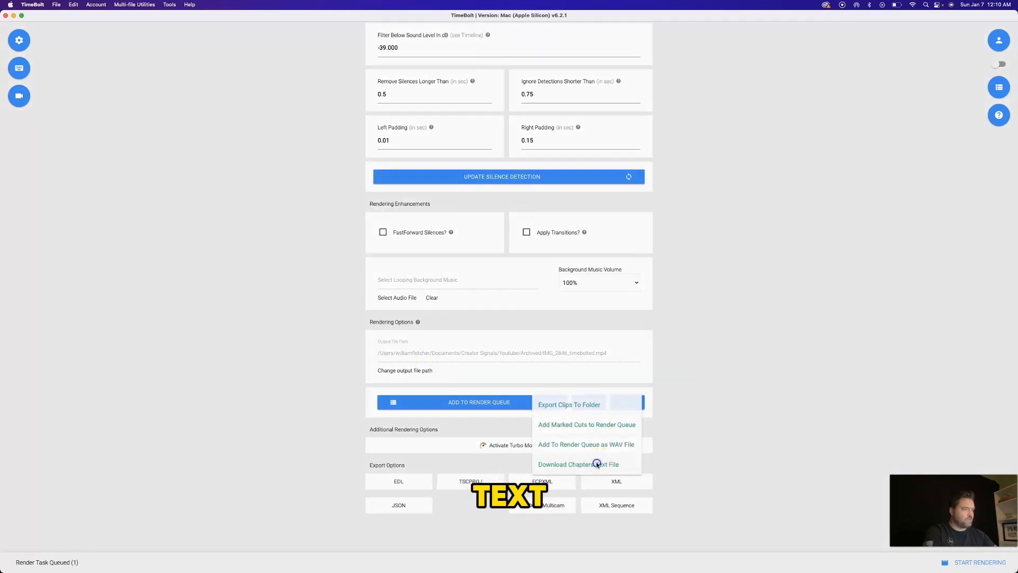
pyautogui.click(577, 464)
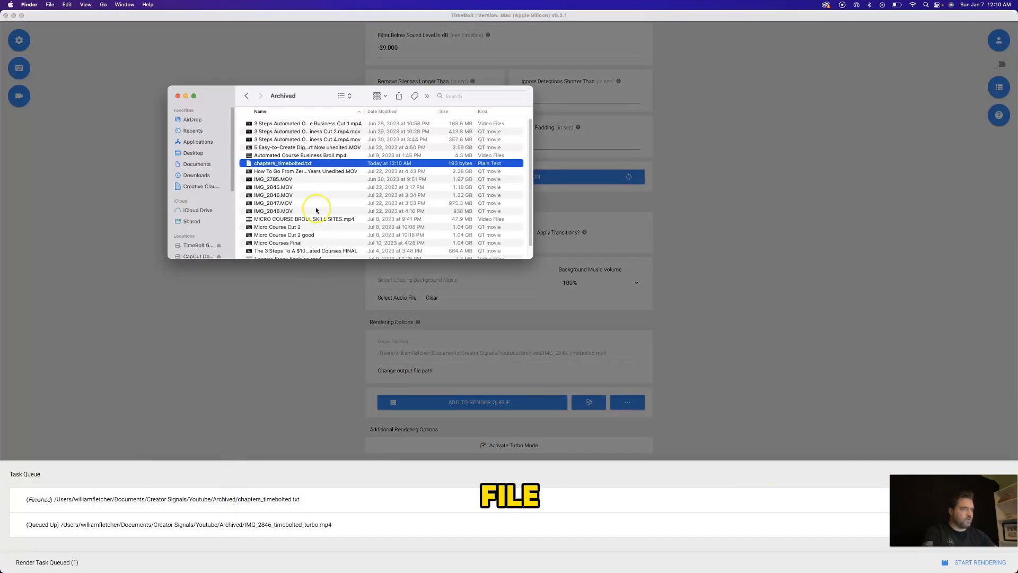
# - Open chapters_timebolted.txt from Finder to view the exported chapters
pyautogui.doubleClick(283, 164)
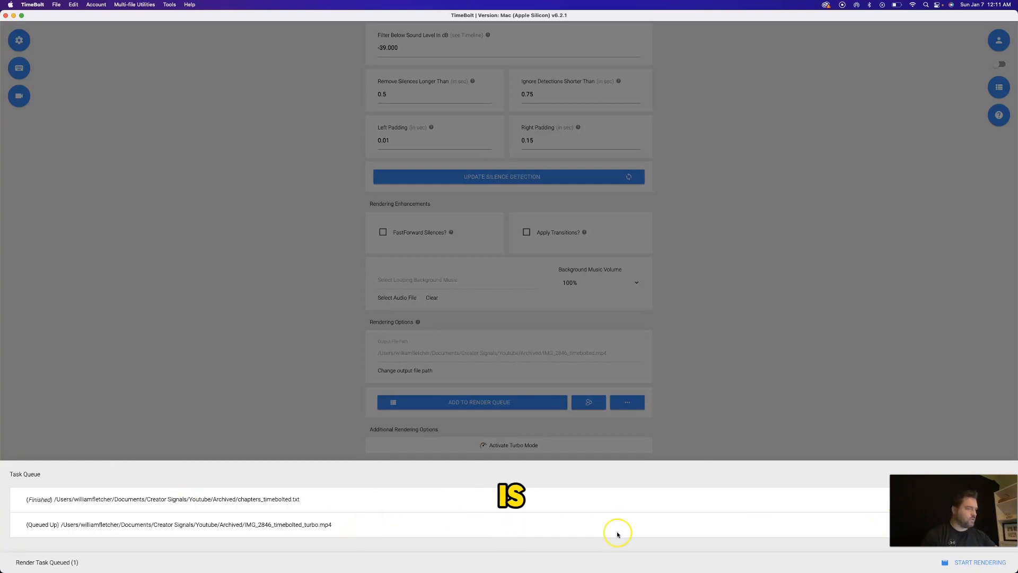
# - Open timebolt.io/pricing from the Google results, showing the Basic, Paid and Enterprise plans
pyautogui.click(979, 562)
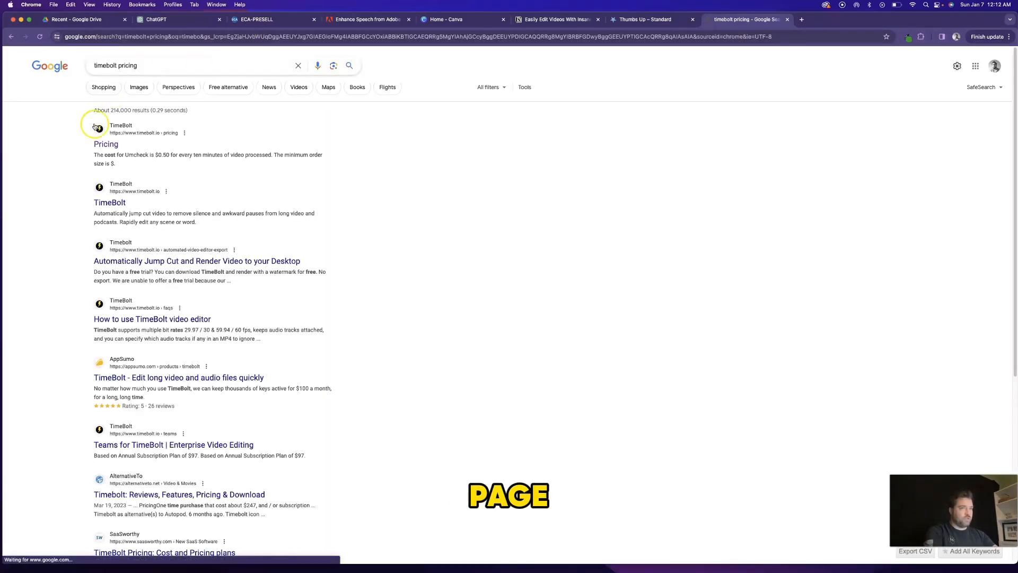
pyautogui.click(105, 143)
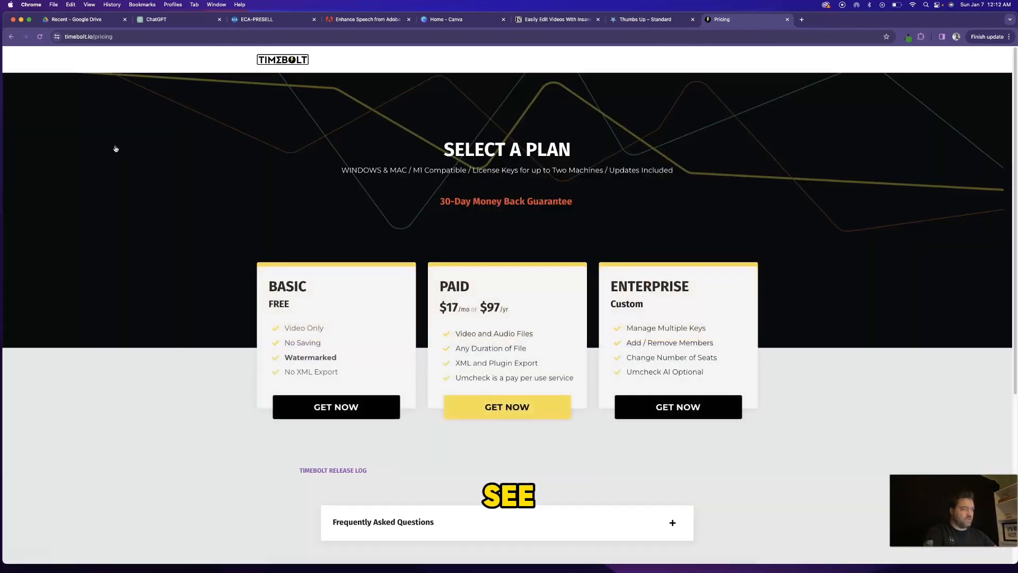